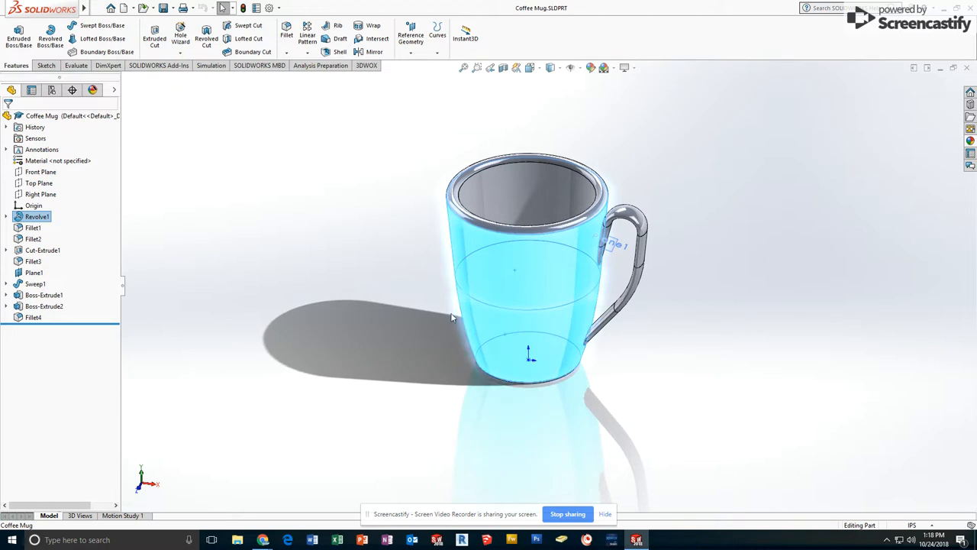
mouse_move(516, 276)
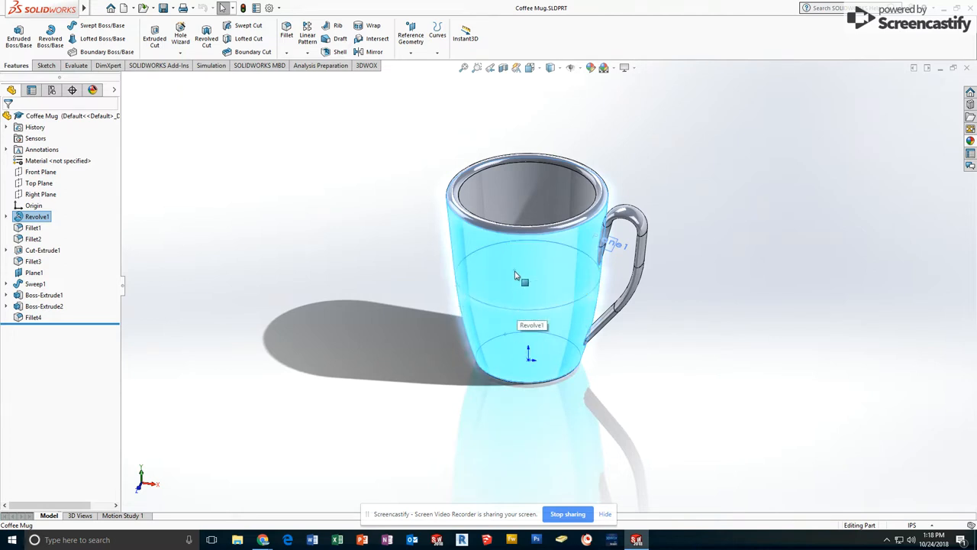
mouse_move(510, 332)
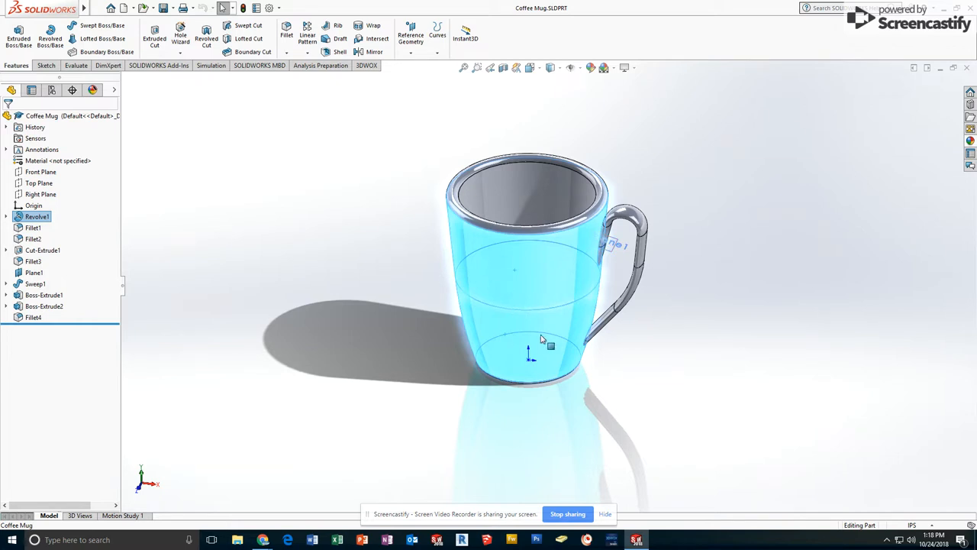
mouse_move(497, 357)
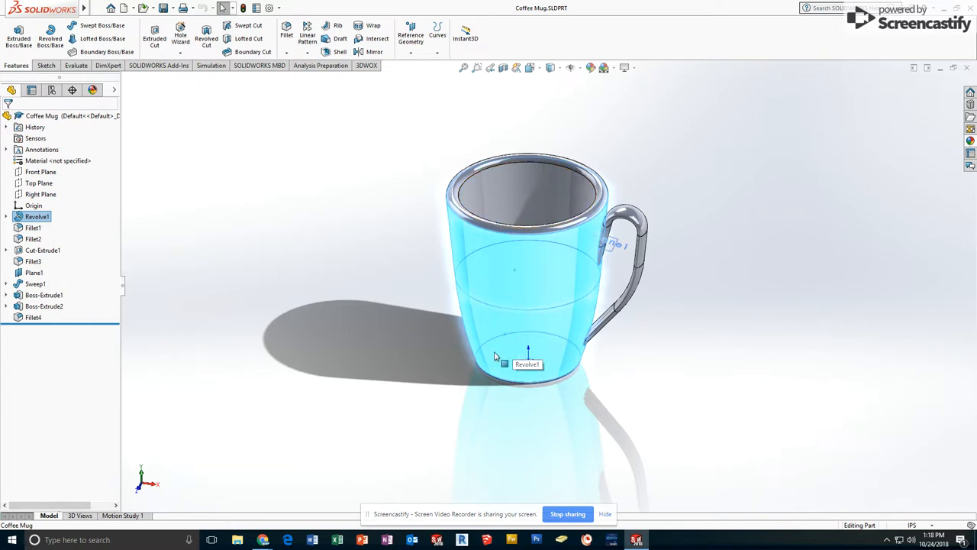
mouse_move(92, 90)
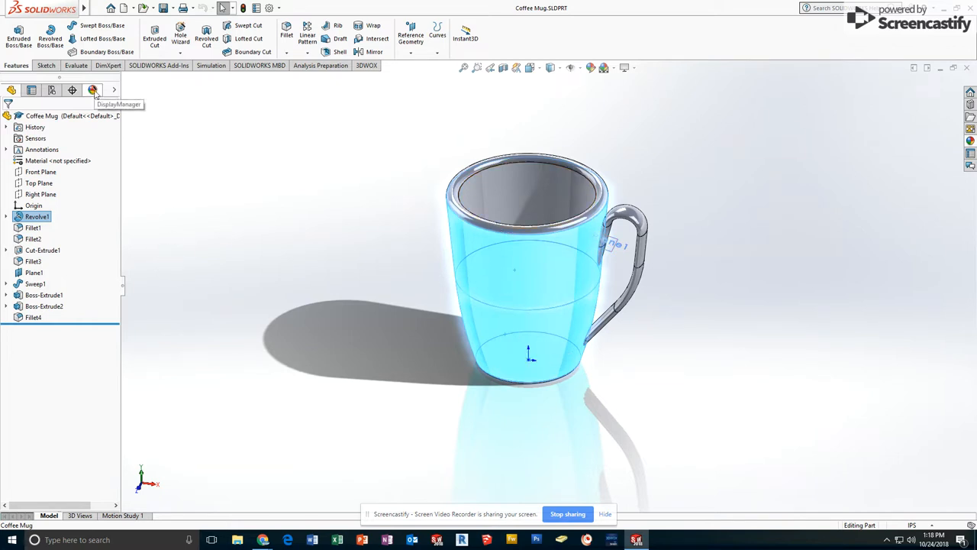
Show the DisplayManager and the list of decals applied to the coffee mug
left_click(91, 90)
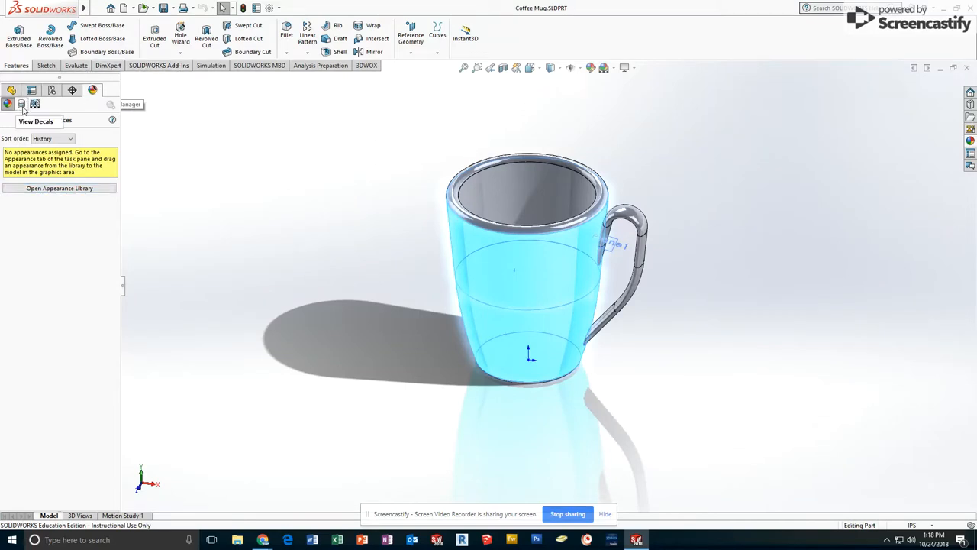
left_click(22, 104)
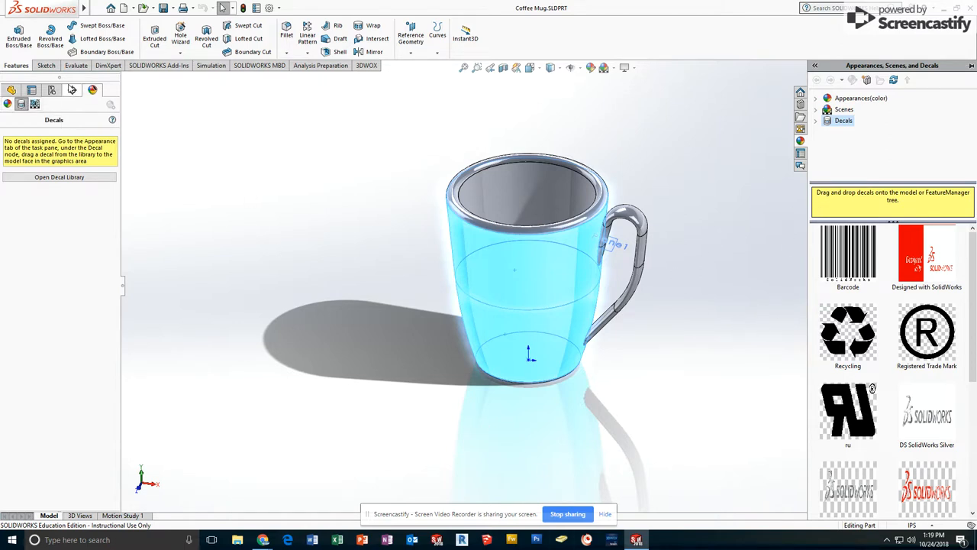
Begin a new decal and browse for its image file
left_click(159, 64)
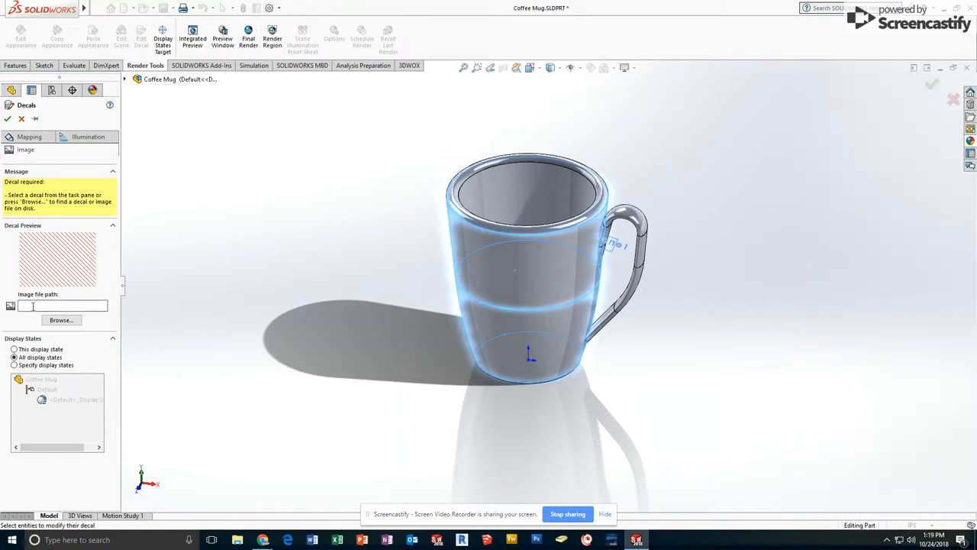
left_click(61, 320)
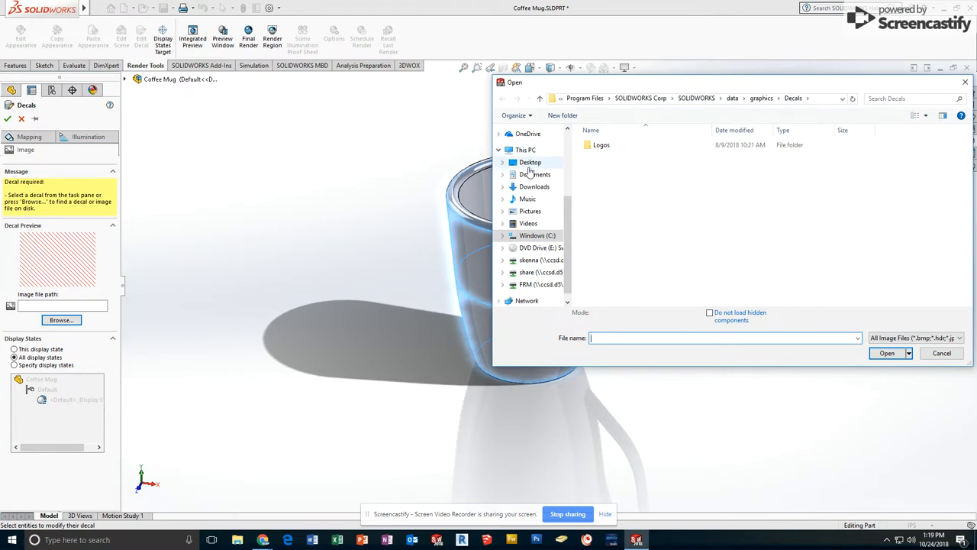
Load the logo PNG from the Desktop as the decal image wrapping the mug
left_click(529, 162)
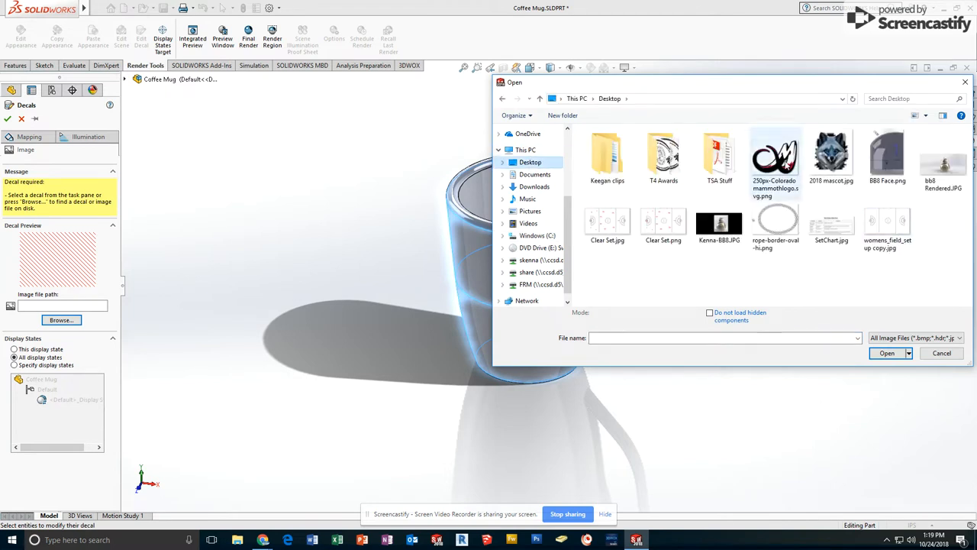
left_click(775, 156)
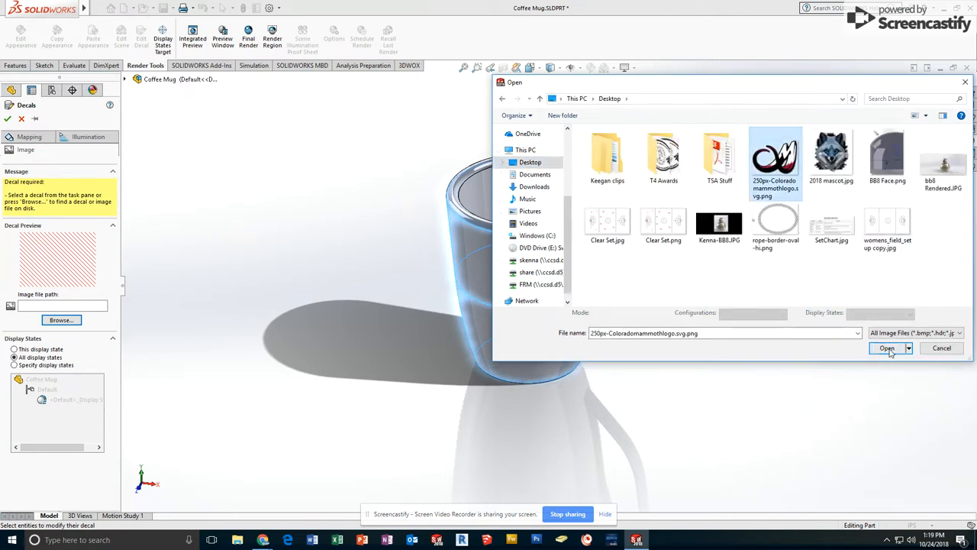
left_click(885, 348)
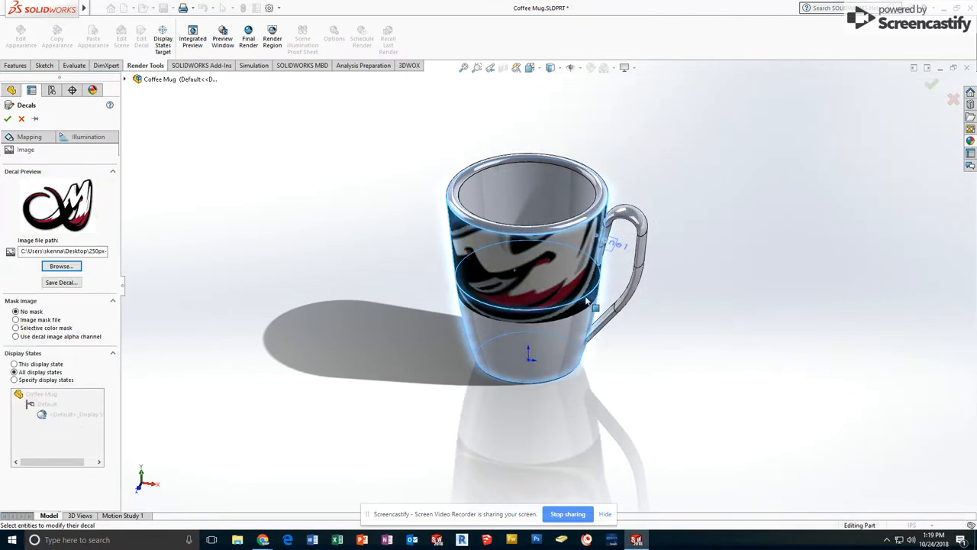
mouse_move(556, 305)
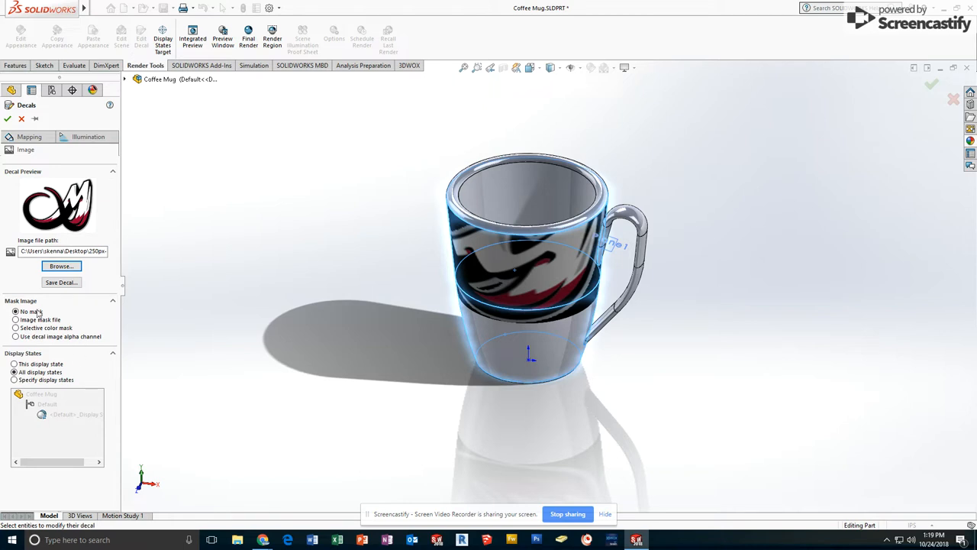
mouse_move(40, 304)
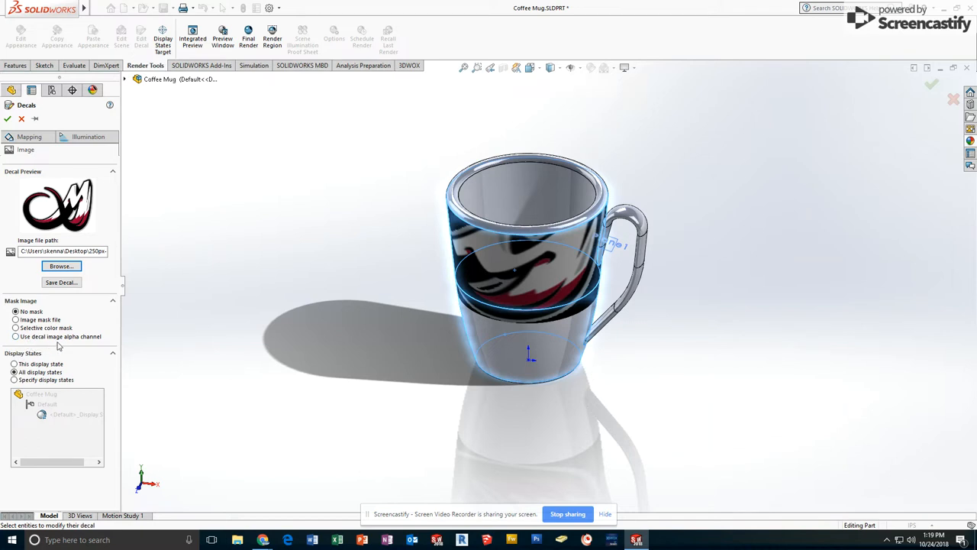
mouse_move(69, 342)
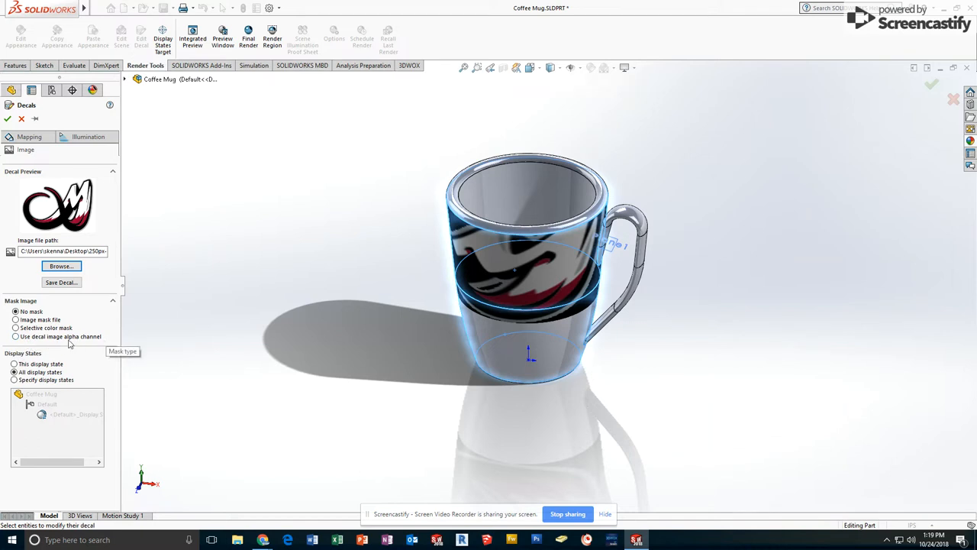
Mask the decal with 'Use decal image alpha channel' so only the logo shows
left_click(15, 336)
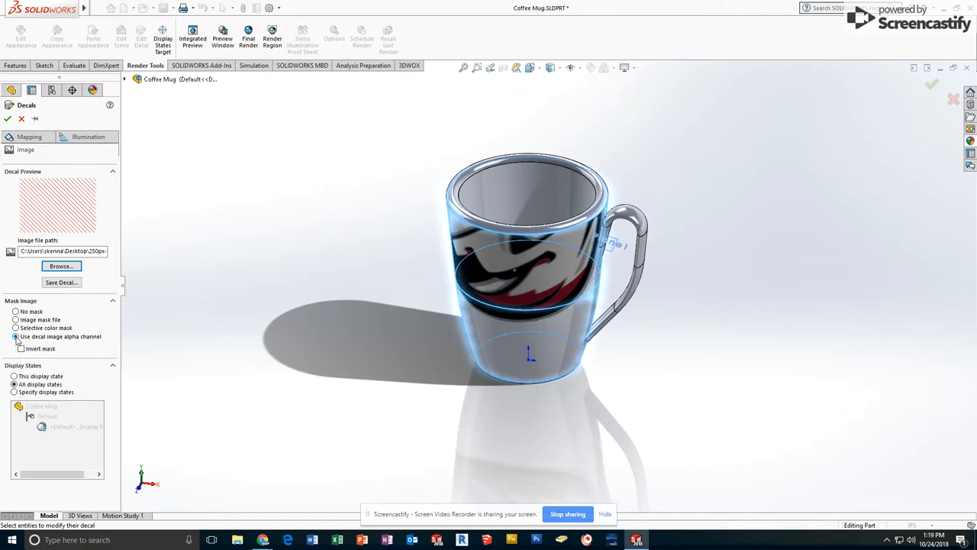
mouse_move(16, 336)
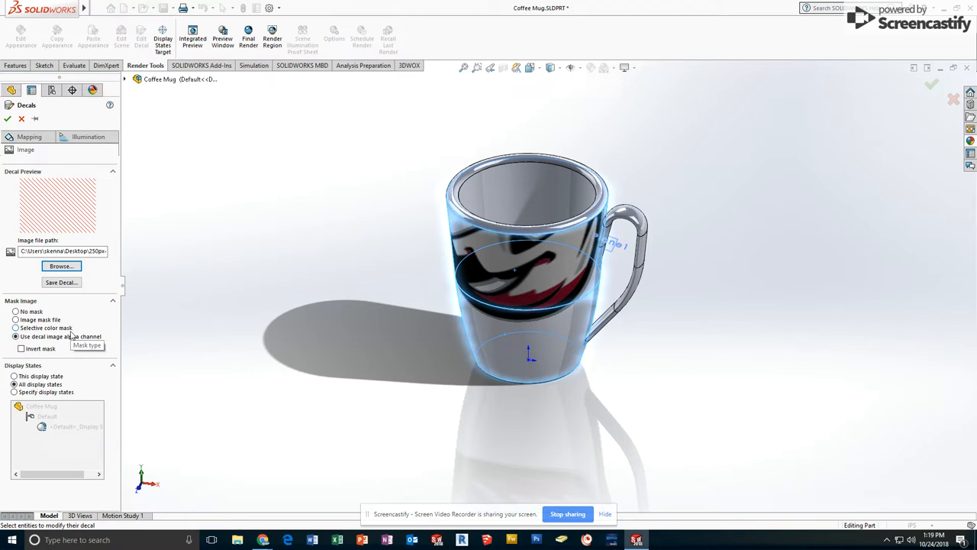
mouse_move(424, 265)
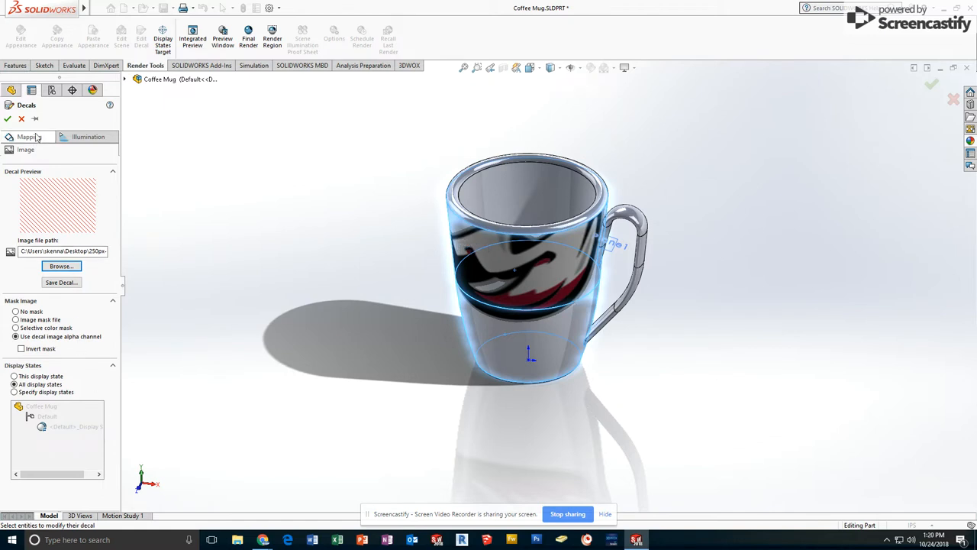
Switch to the decal's Mapping settings for placement and size on the mug face
left_click(24, 149)
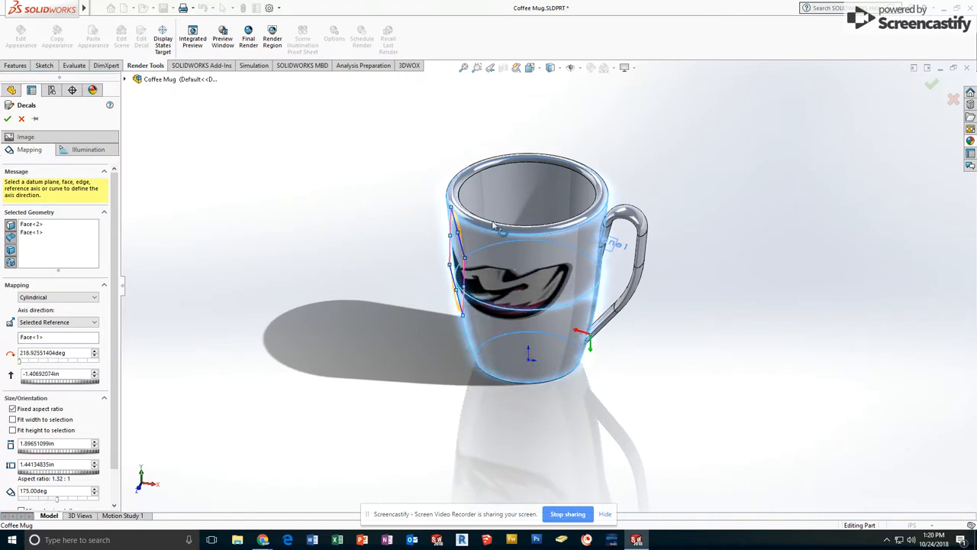
mouse_move(530, 68)
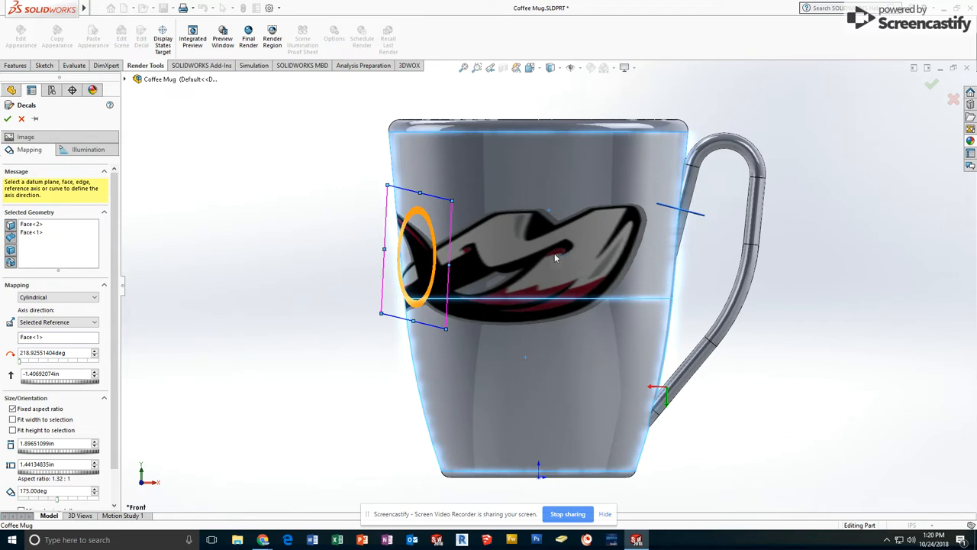
mouse_move(424, 275)
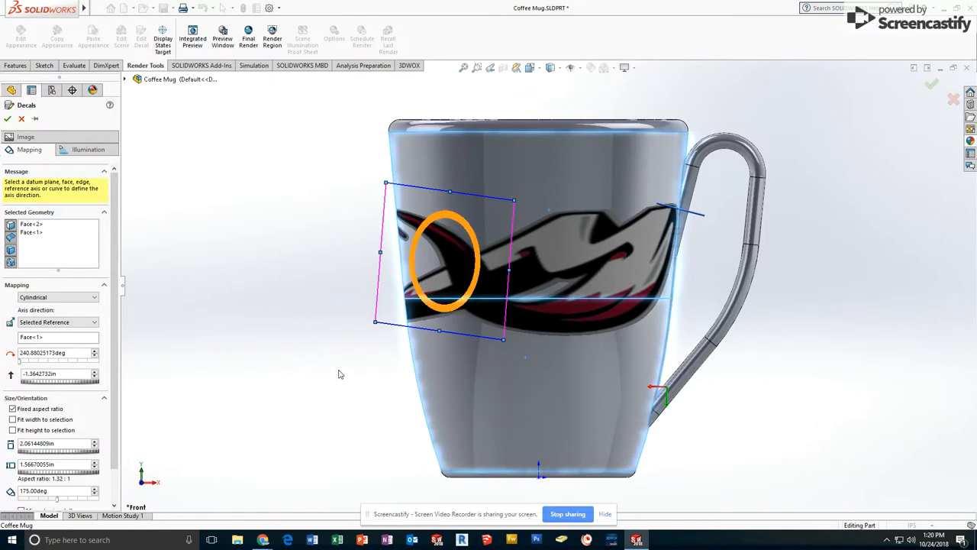
mouse_move(138, 426)
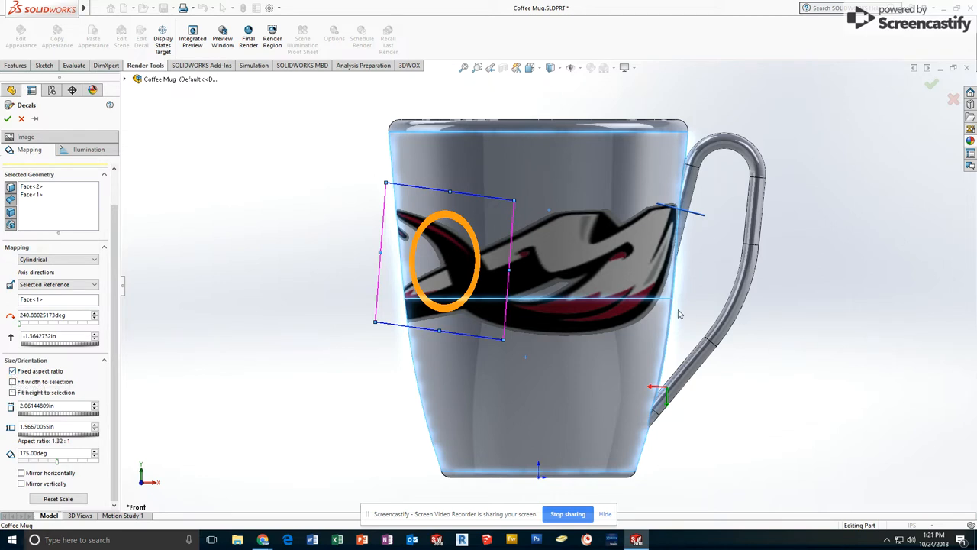
mouse_move(589, 223)
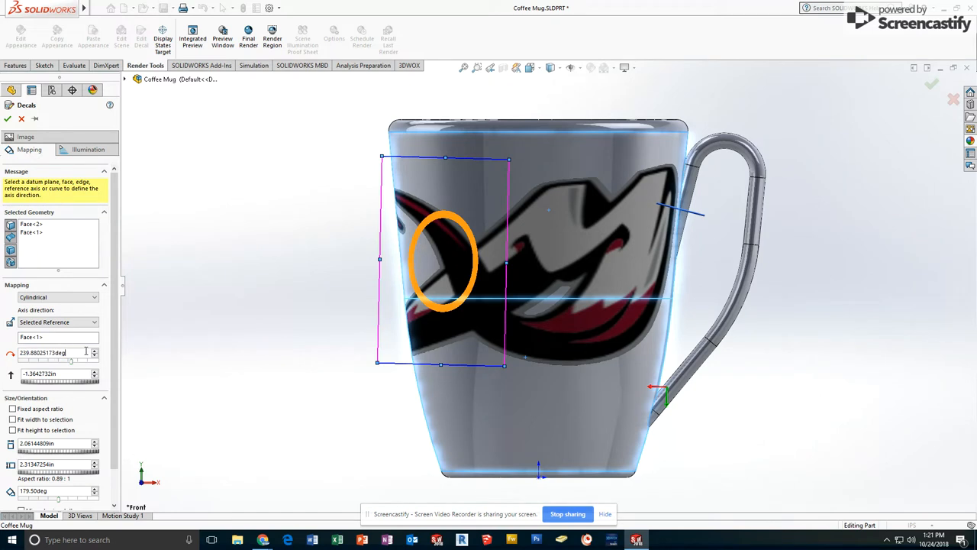
Set the cylindrical mapping rotation to about 250° and accept the decal
type("24d")
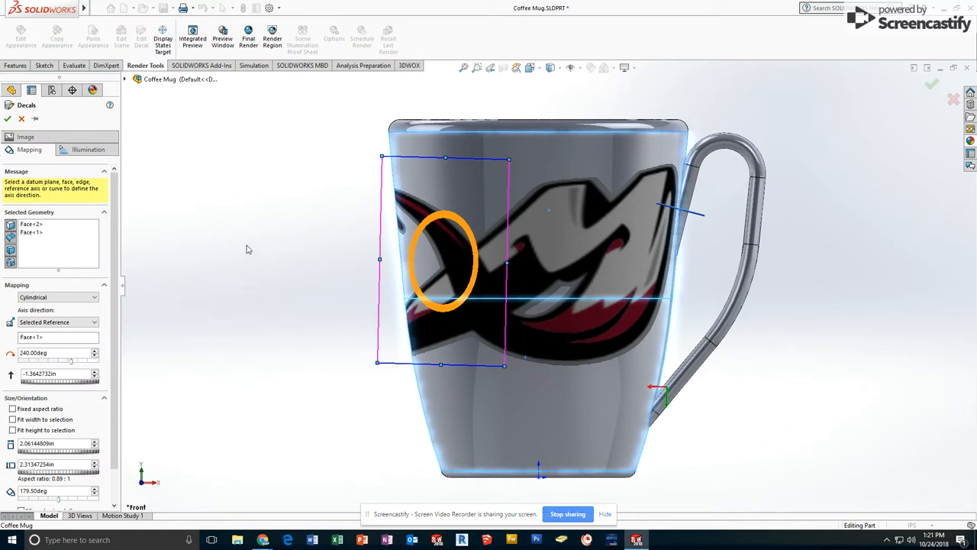
mouse_move(512, 268)
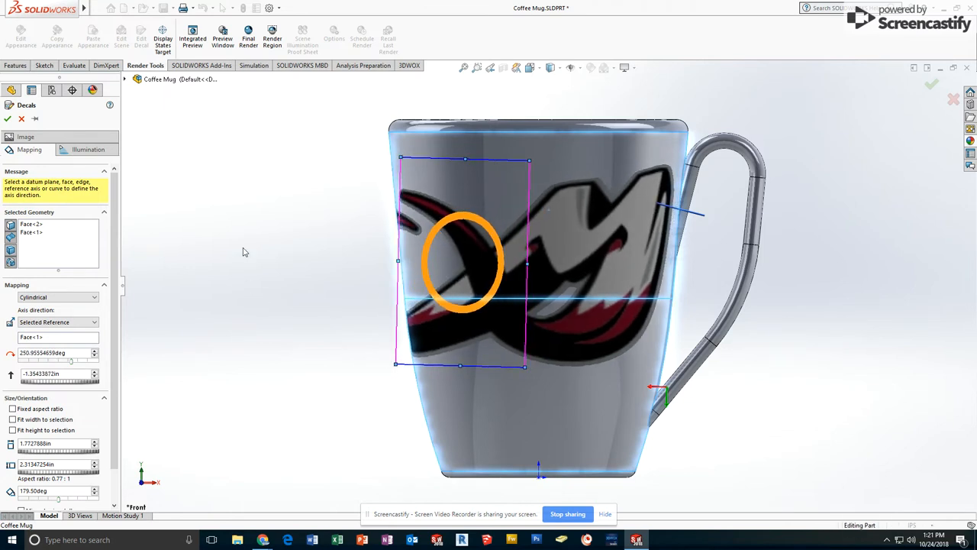
left_click(8, 119)
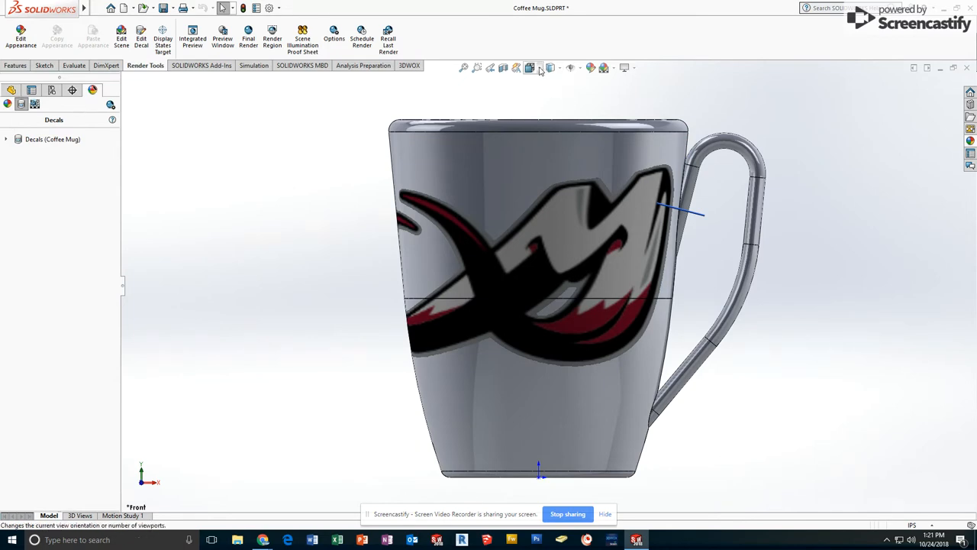
View the mug from an isometric angle before editing its appearance
left_click(530, 67)
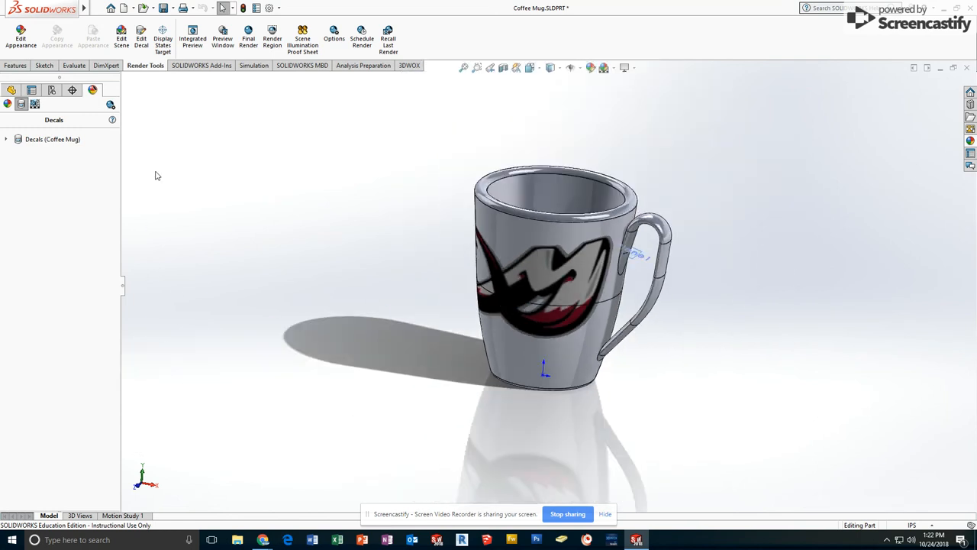
mouse_move(192, 139)
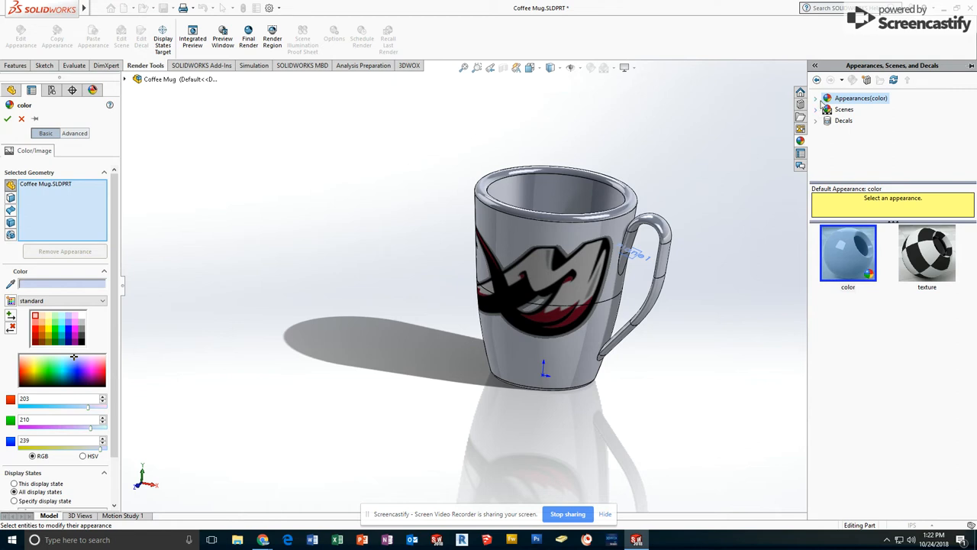
Browse the Glass appearance categories — Gloss, Thick Gloss and all glass swatches
left_click(815, 97)
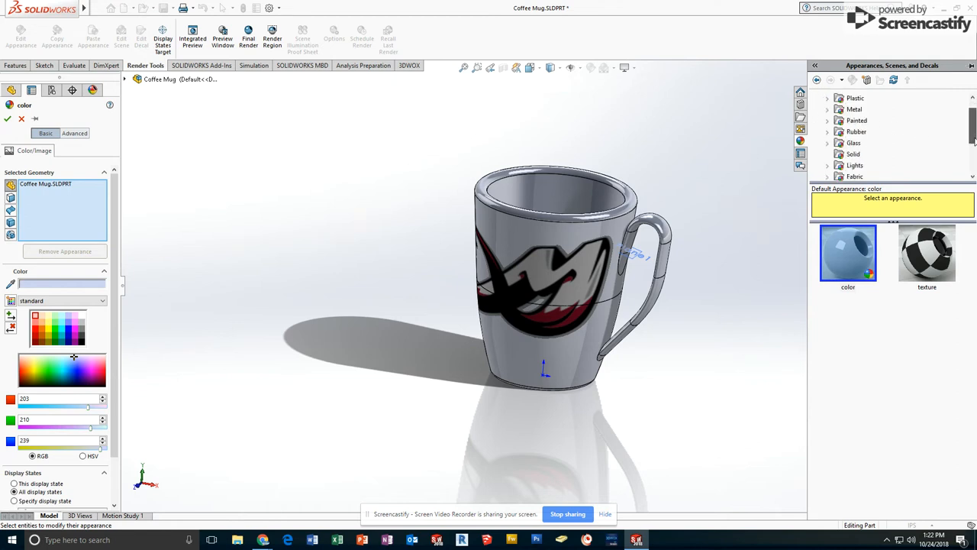
left_click(828, 131)
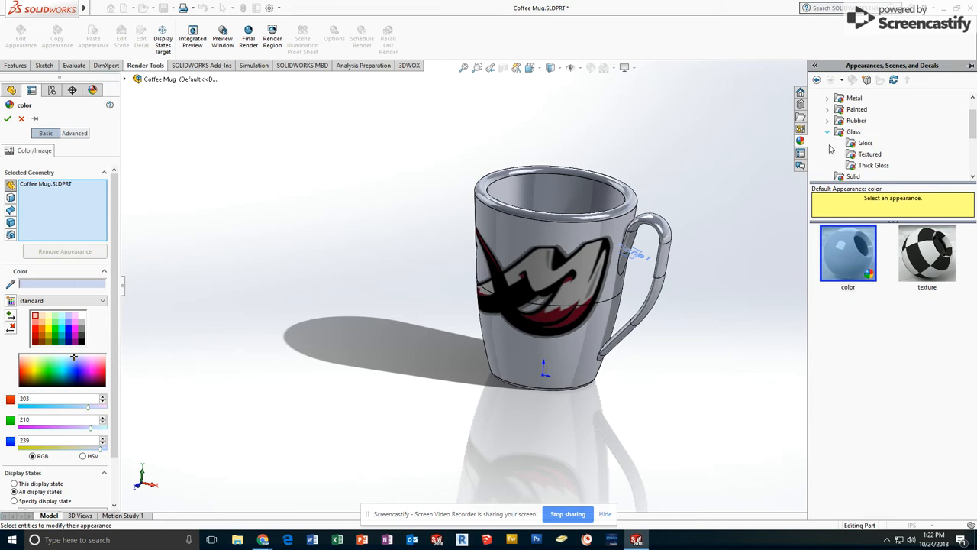
left_click(864, 143)
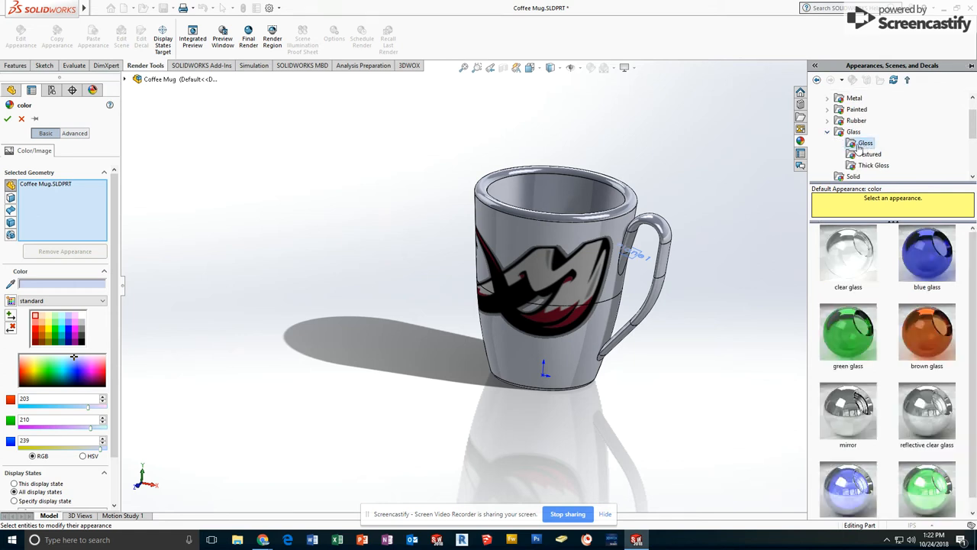
left_click(873, 165)
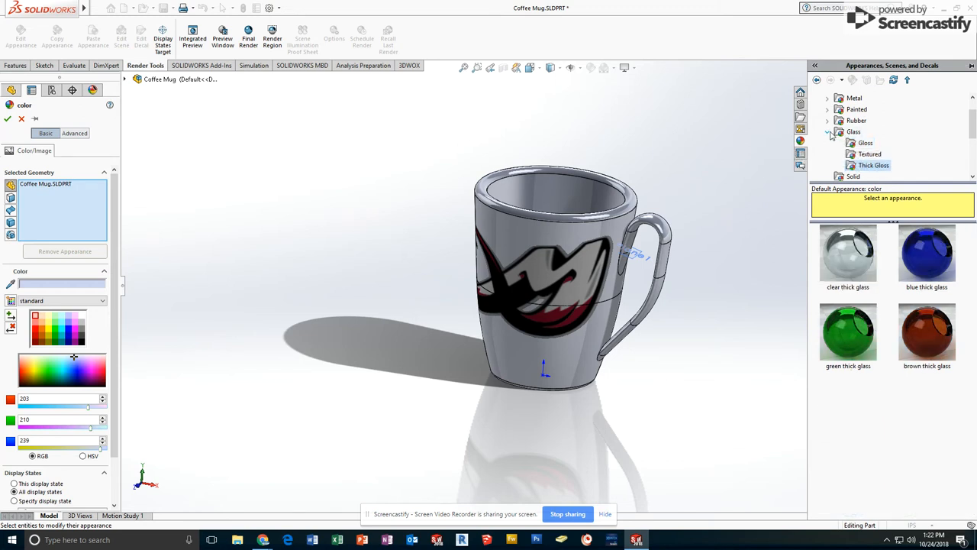
left_click(830, 132)
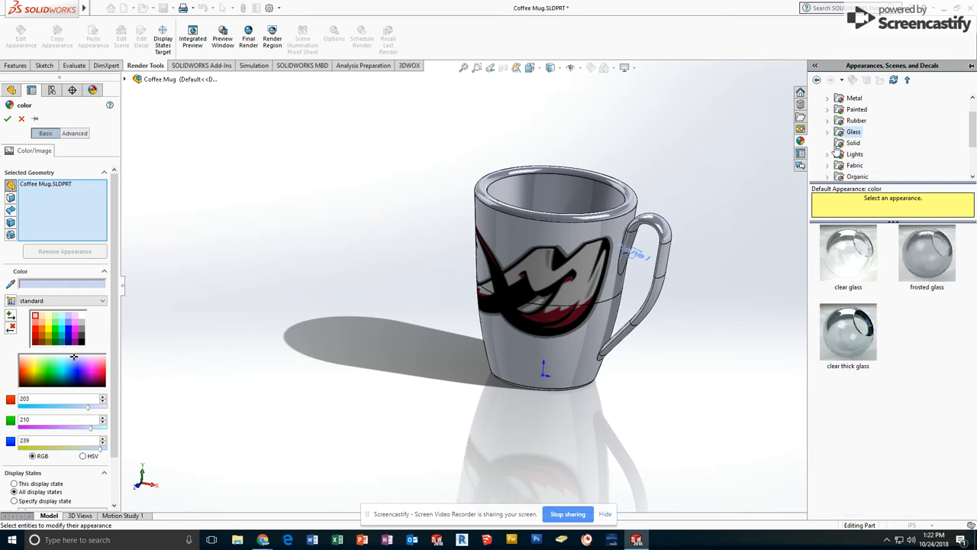
scroll("down", 3)
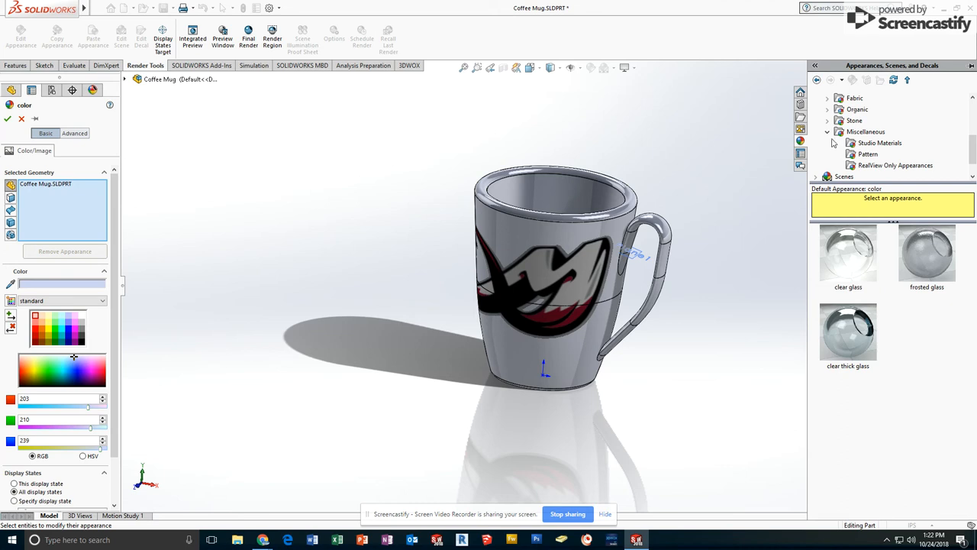
Look through Miscellaneous and Organic, then show the Plastic High Gloss swatches
left_click(828, 131)
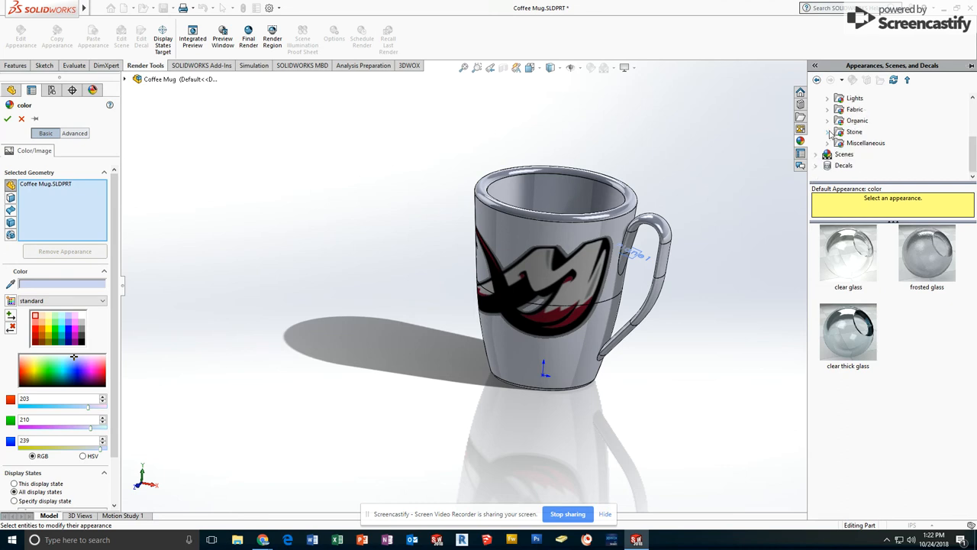
left_click(827, 121)
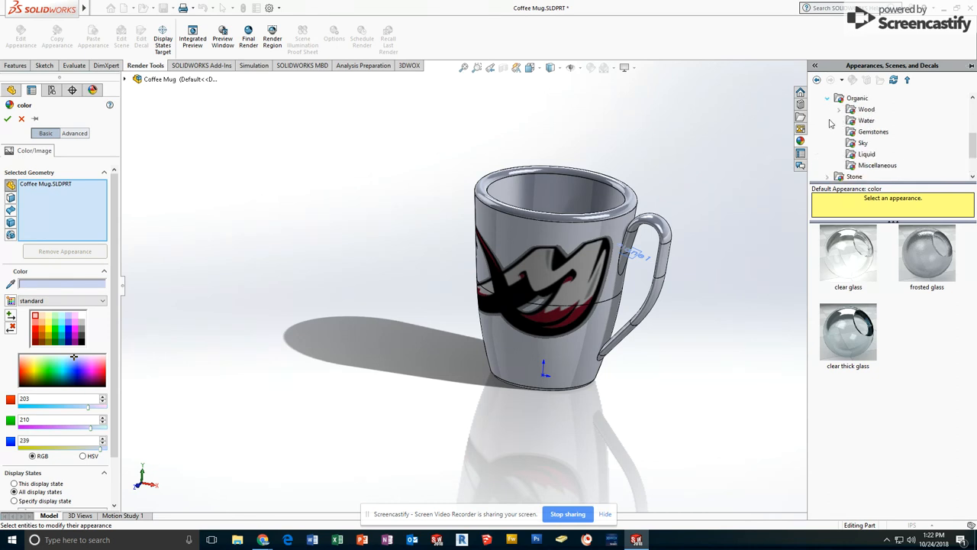
left_click(827, 97)
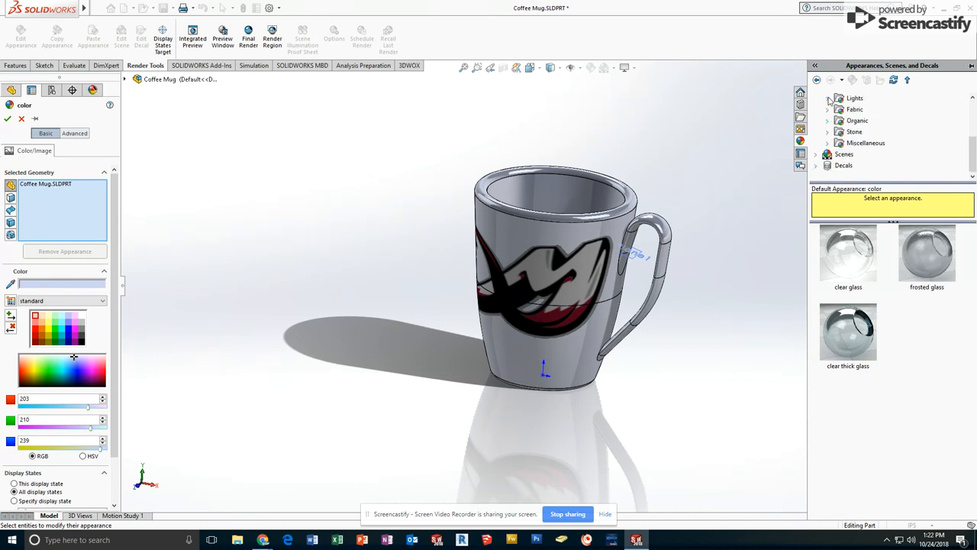
left_click(815, 98)
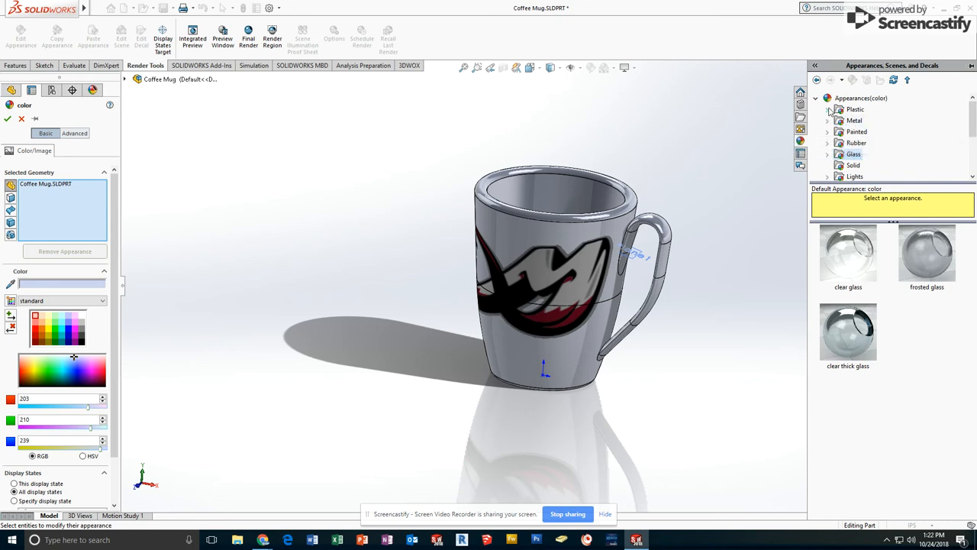
left_click(827, 110)
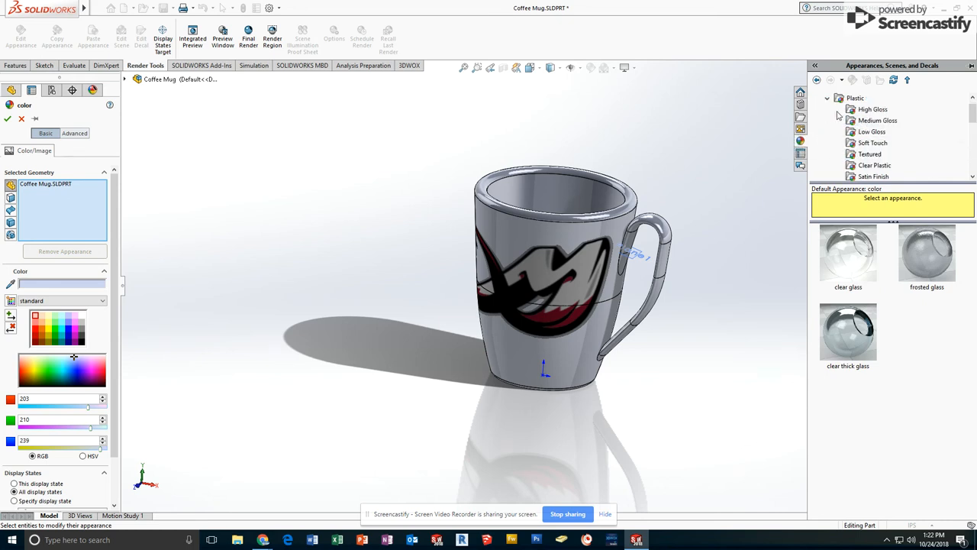
left_click(873, 109)
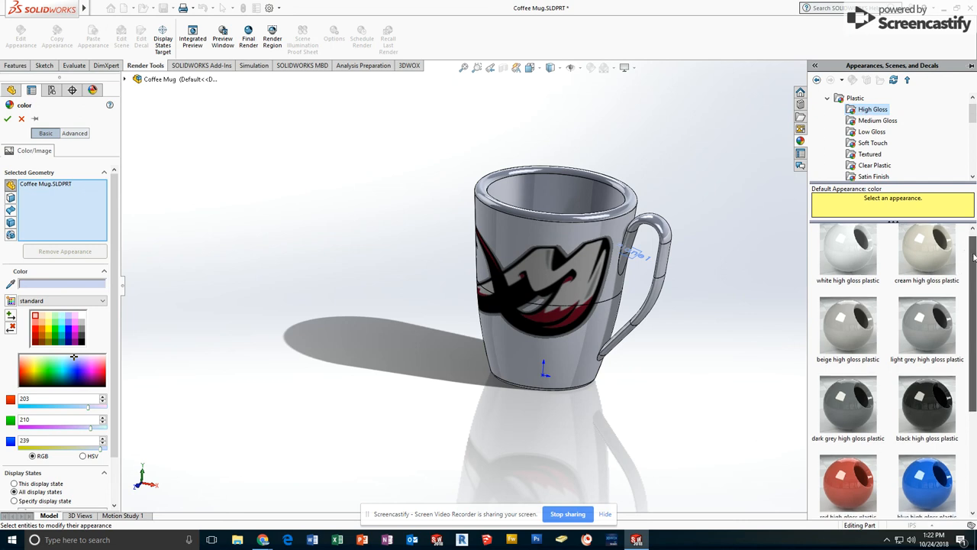
scroll("down", 3)
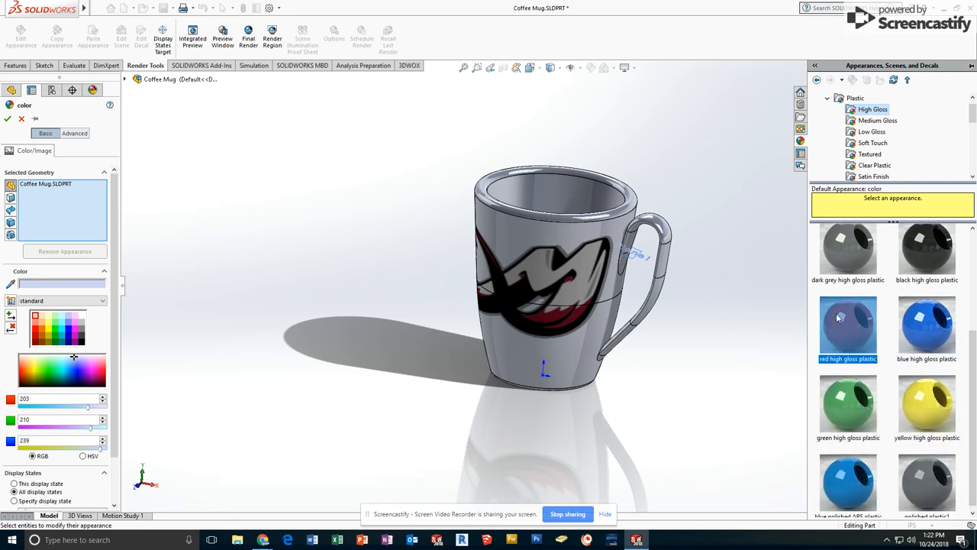
Apply red high gloss plastic to the mug and darken it to a deep maroon
double_click(847, 323)
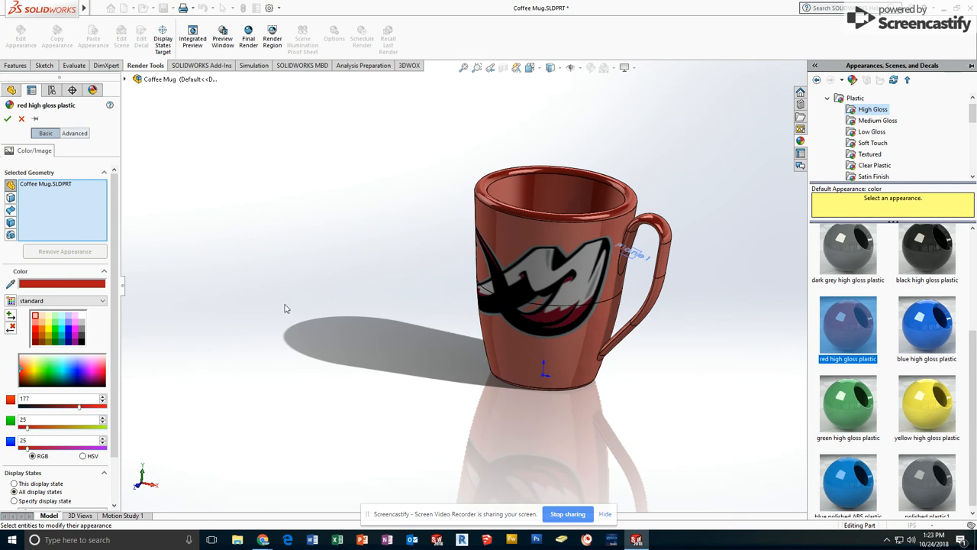
mouse_move(48, 312)
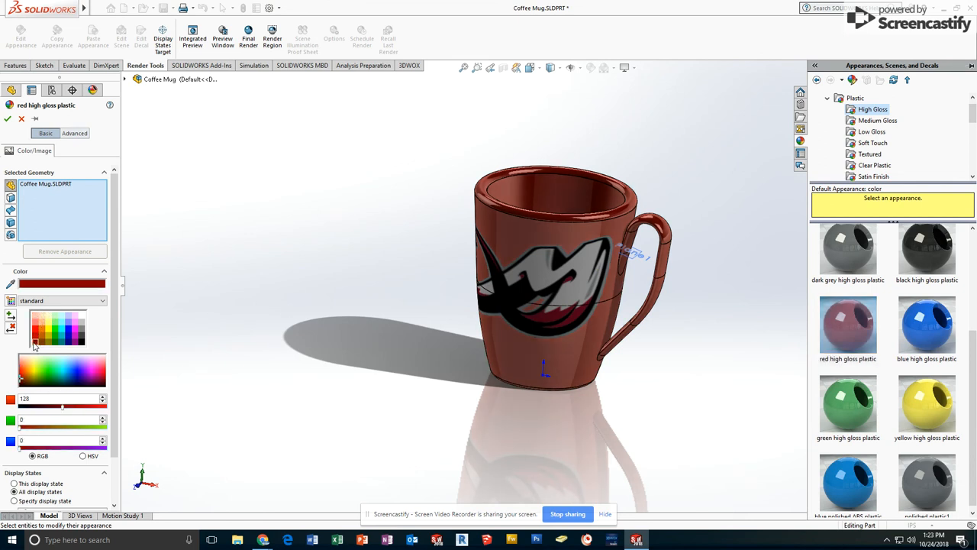
left_click(573, 324)
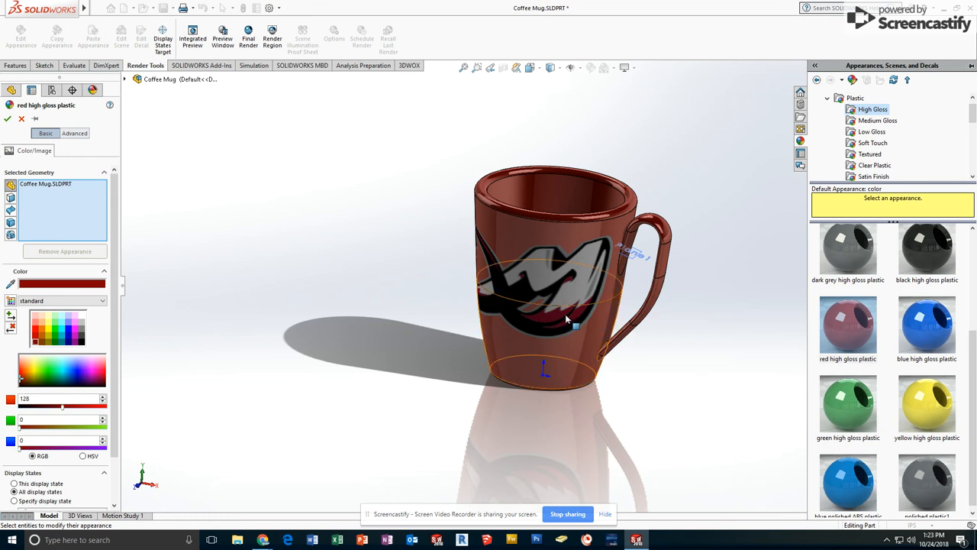